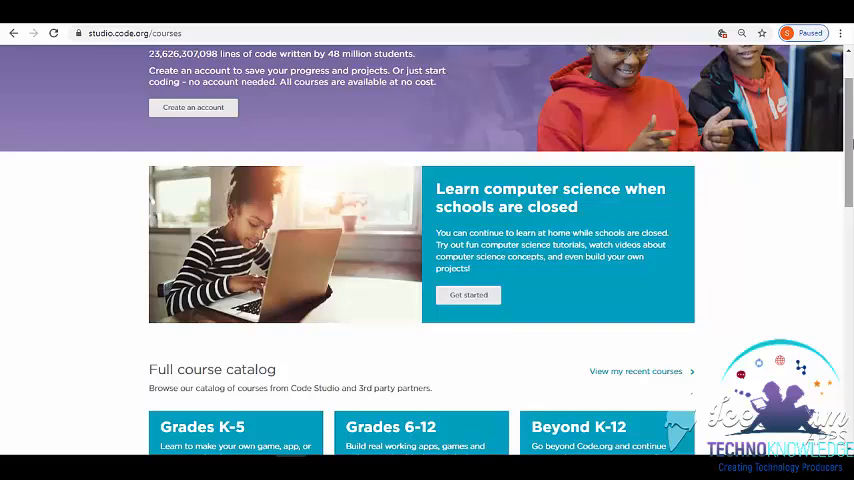
- Scroll the catalog and browse the Grades K-5 courses to reach Course A (2019)
scroll(down, 3)
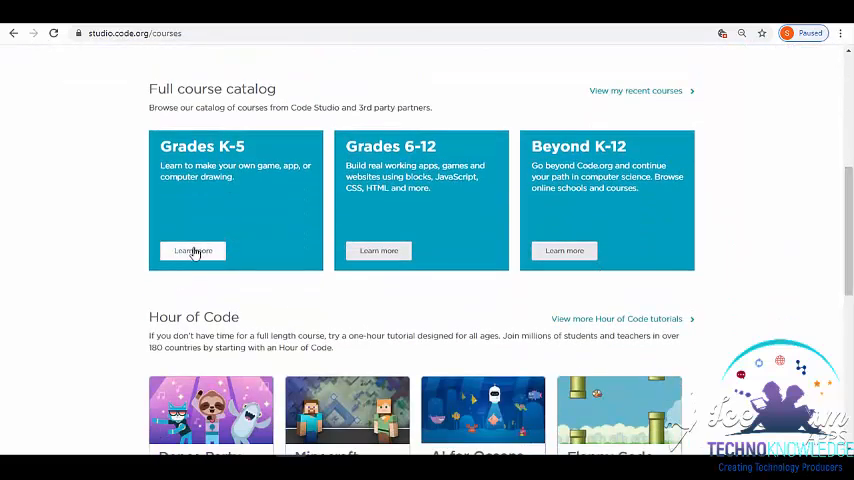
click(192, 251)
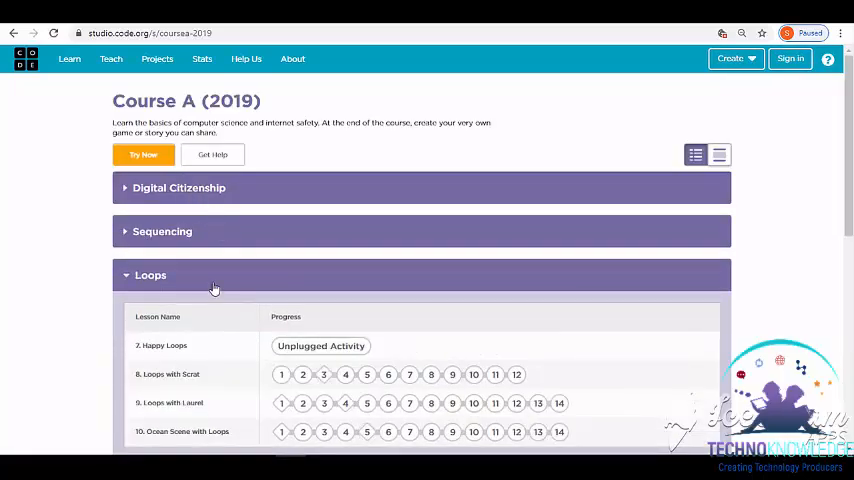
- Collapse Loops, expand Digital Citizenship, and start Course A's first lesson with Try Now
click(150, 275)
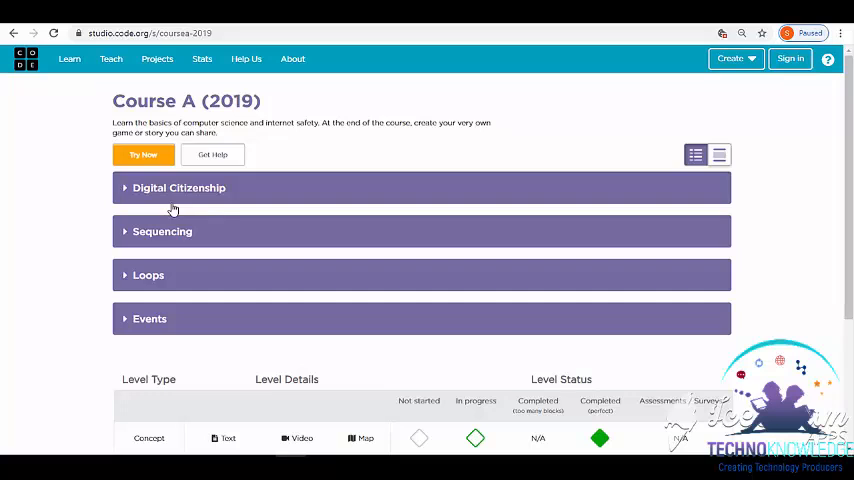
click(179, 188)
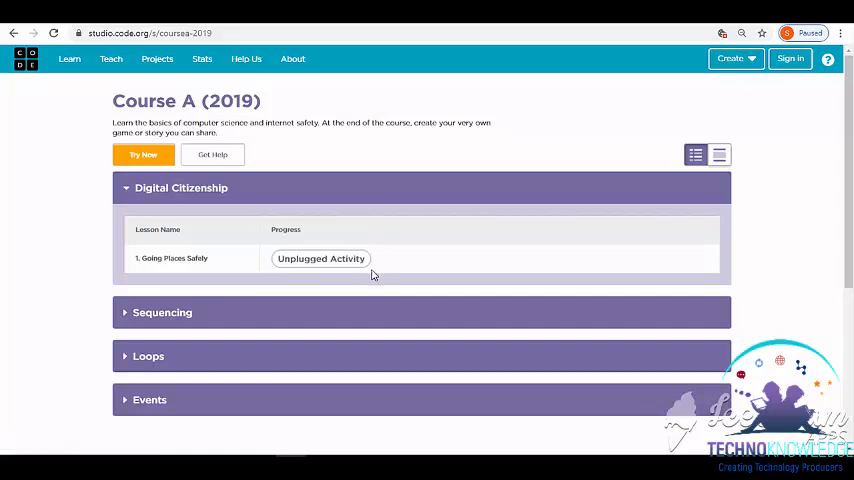
mouse_move(379, 271)
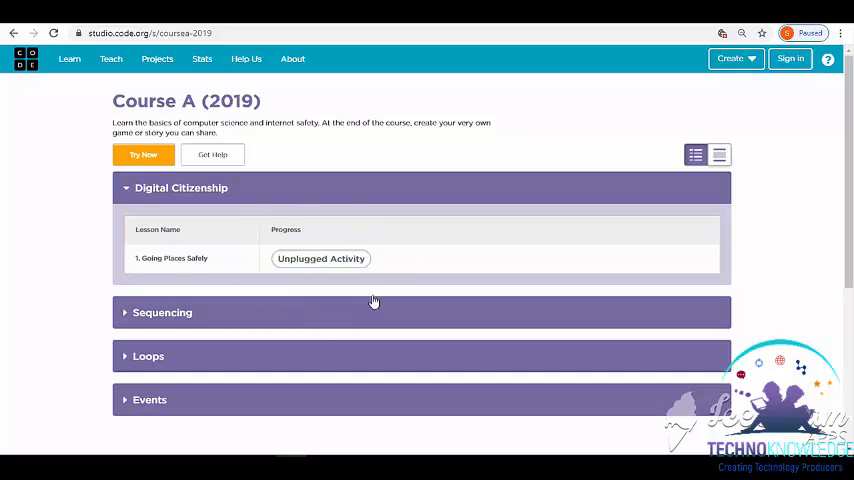
mouse_move(415, 196)
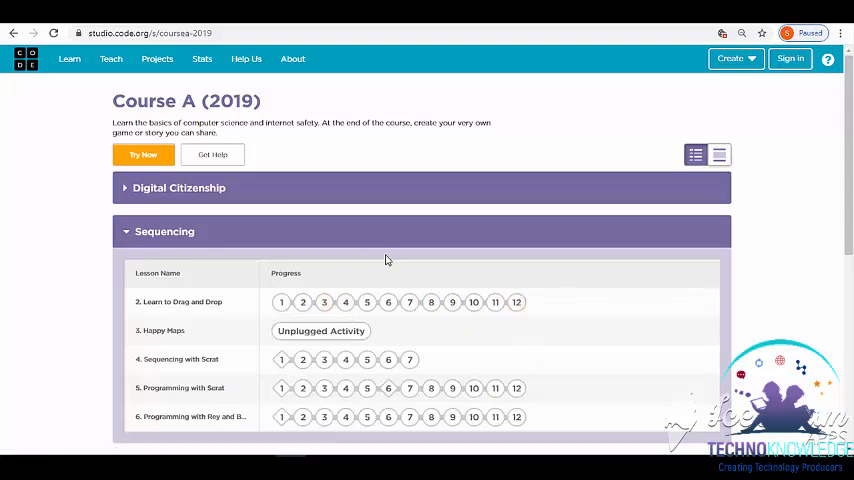
mouse_move(434, 230)
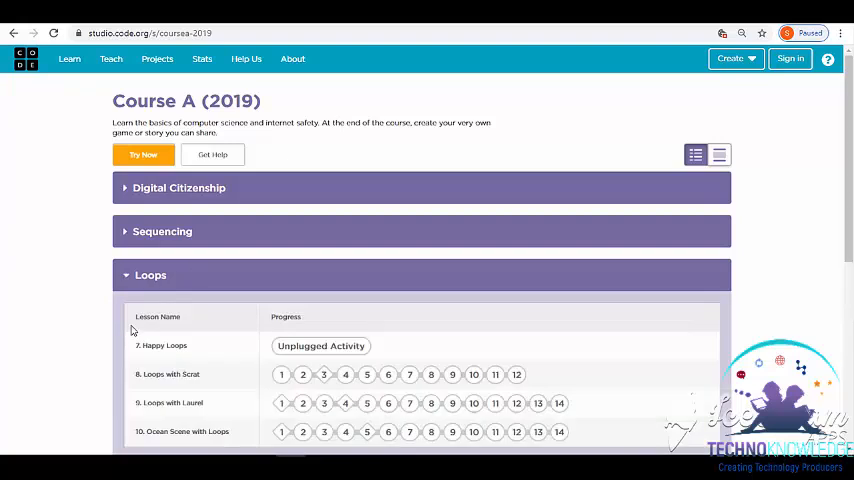
scroll(down, 3)
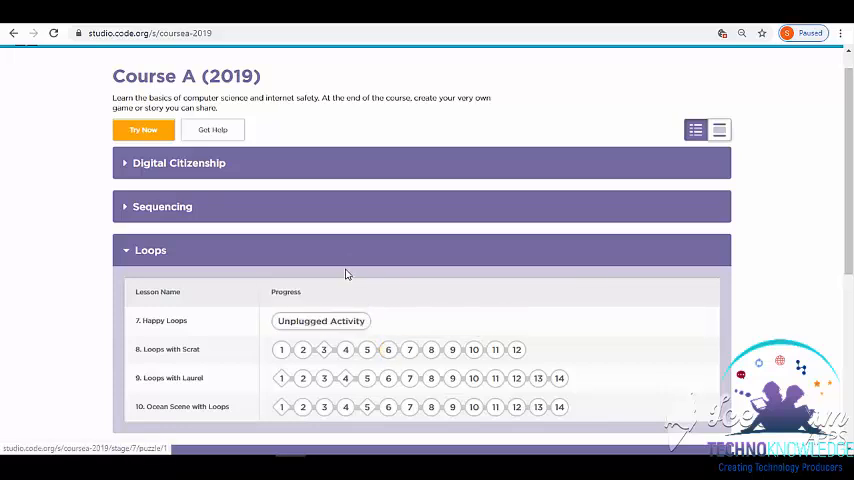
click(150, 250)
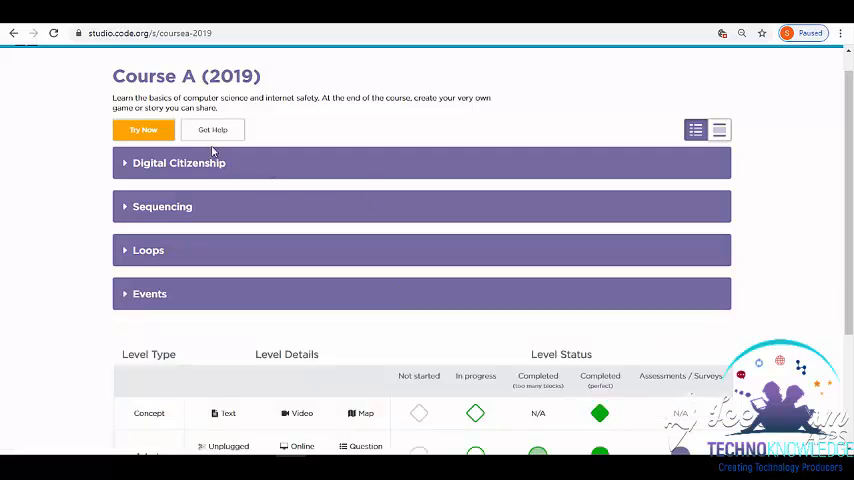
mouse_move(530, 305)
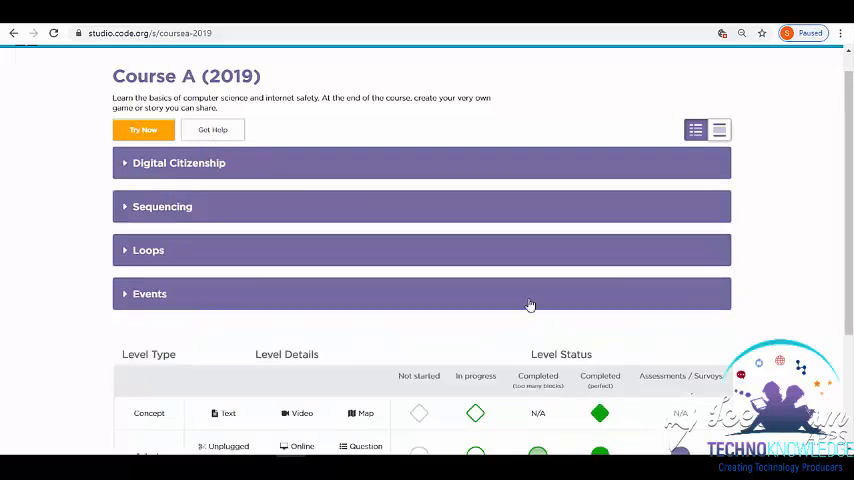
click(178, 163)
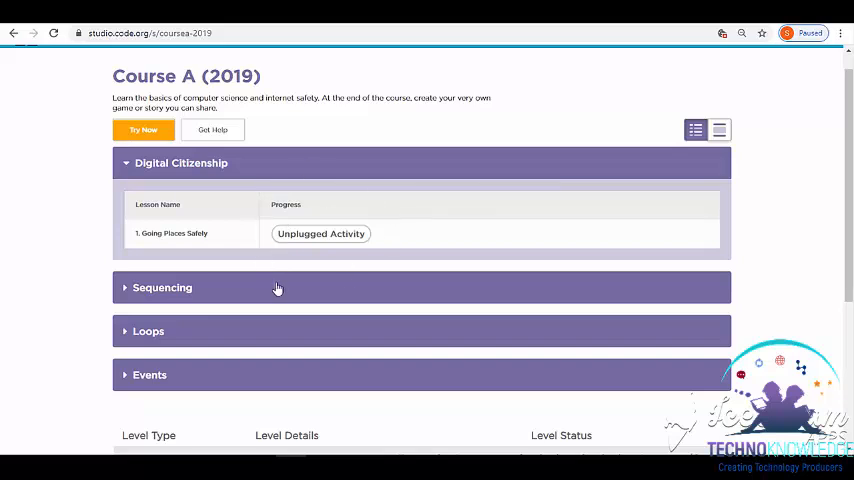
mouse_move(223, 185)
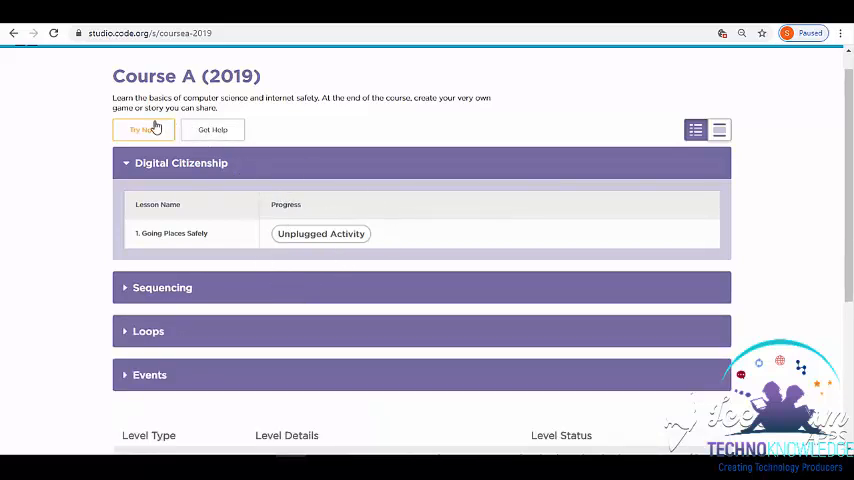
click(143, 129)
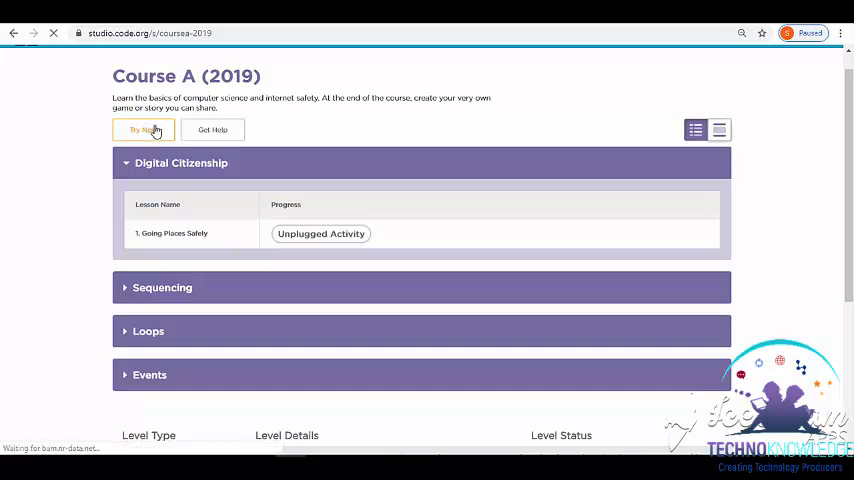
- Open Lesson 1, Going Places Safely, with its My Online Neighborhood video
click(320, 233)
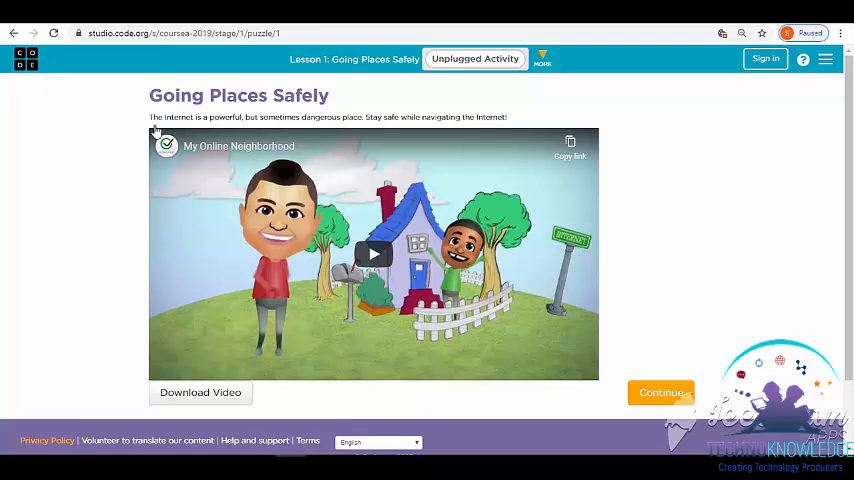
mouse_move(131, 121)
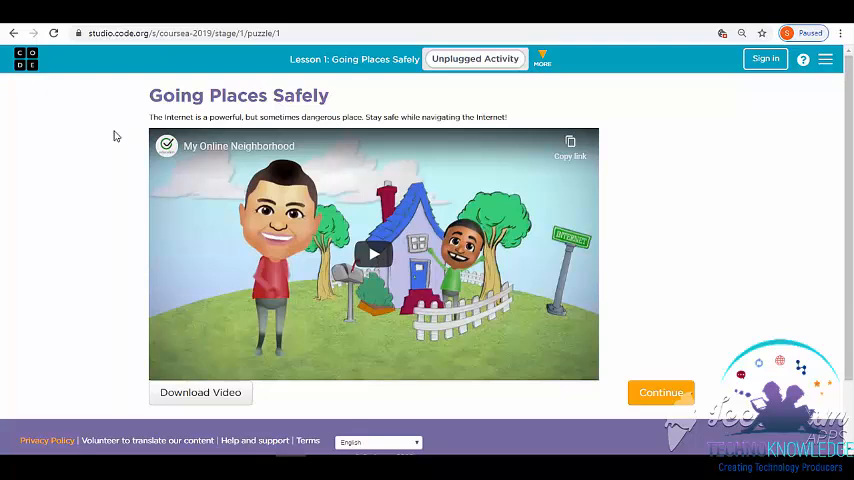
mouse_move(200, 392)
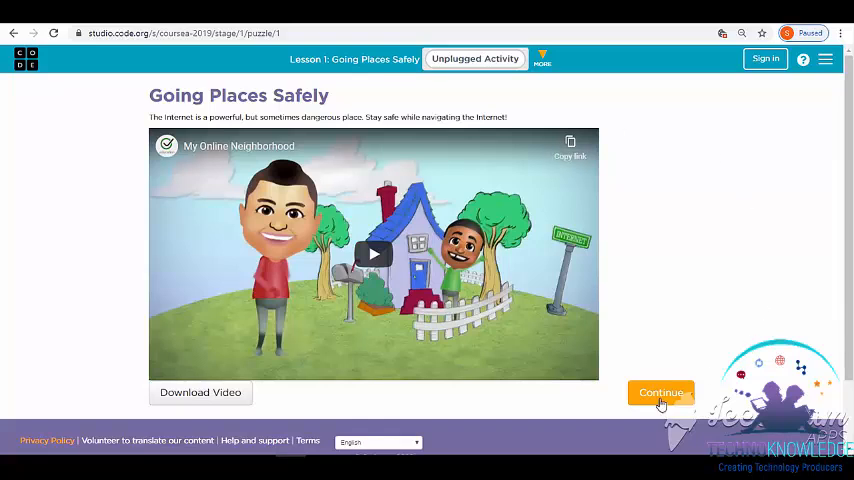
- Move on to Learn to Drag and Drop and solve Puzzle 1 with the apple block
click(660, 392)
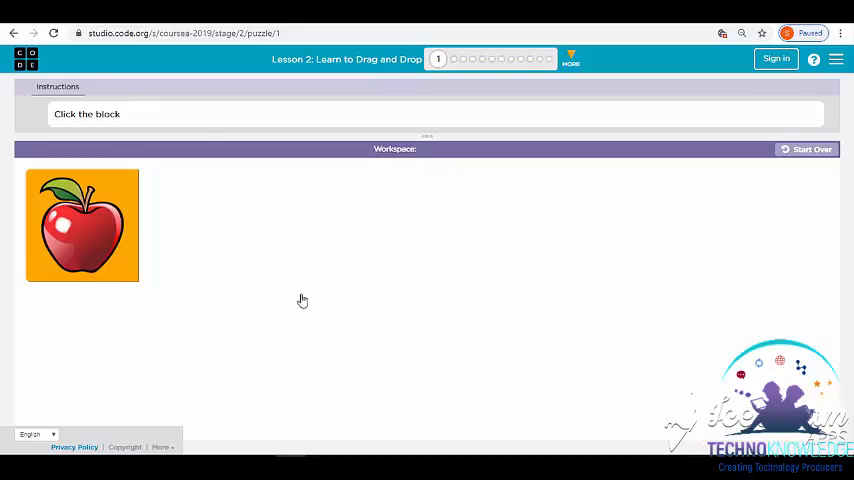
mouse_move(170, 309)
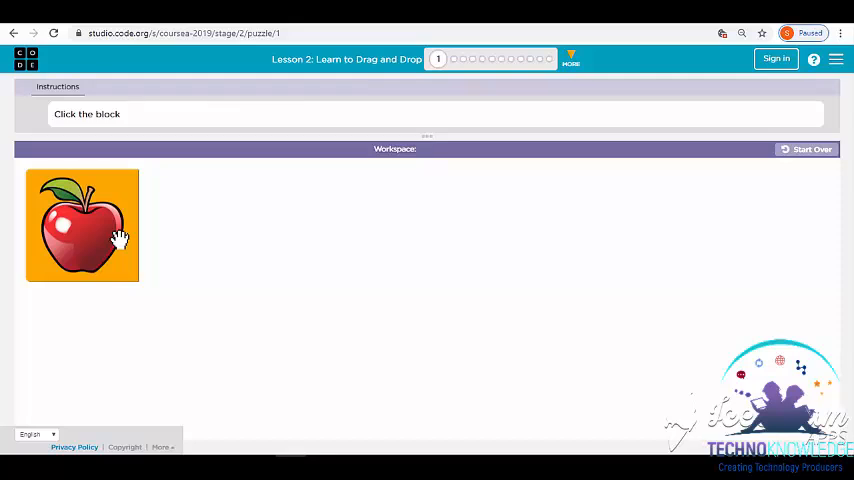
mouse_move(57, 116)
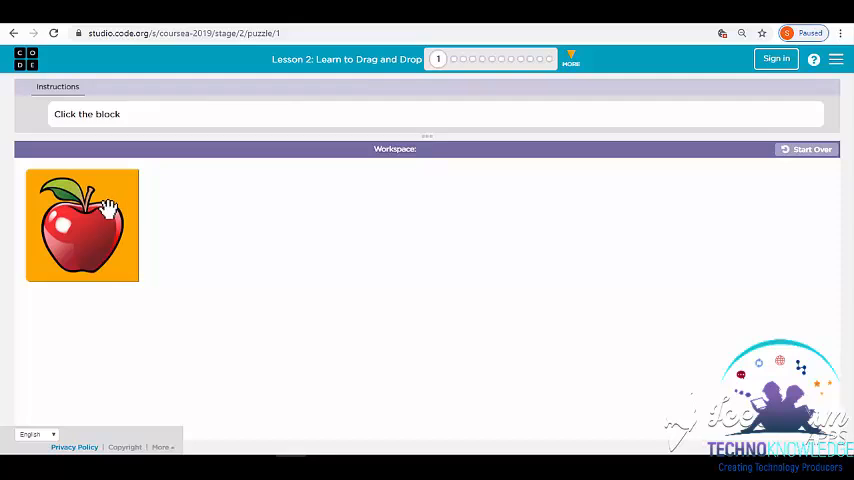
click(82, 224)
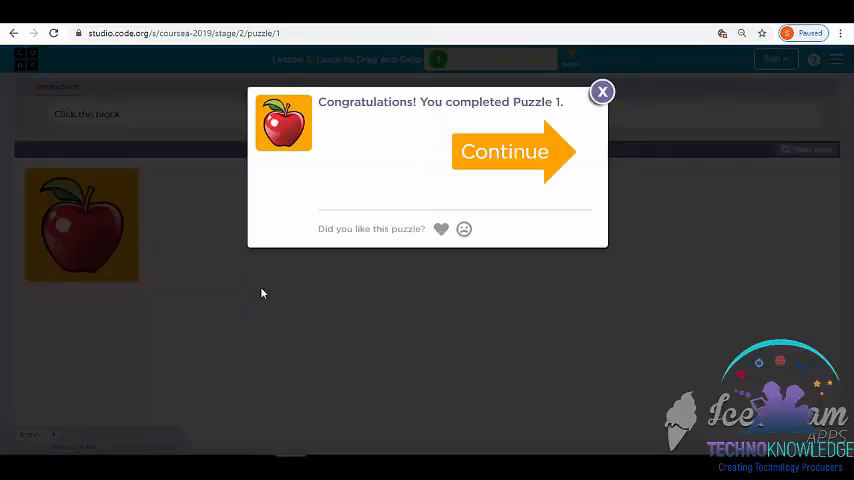
mouse_move(460, 163)
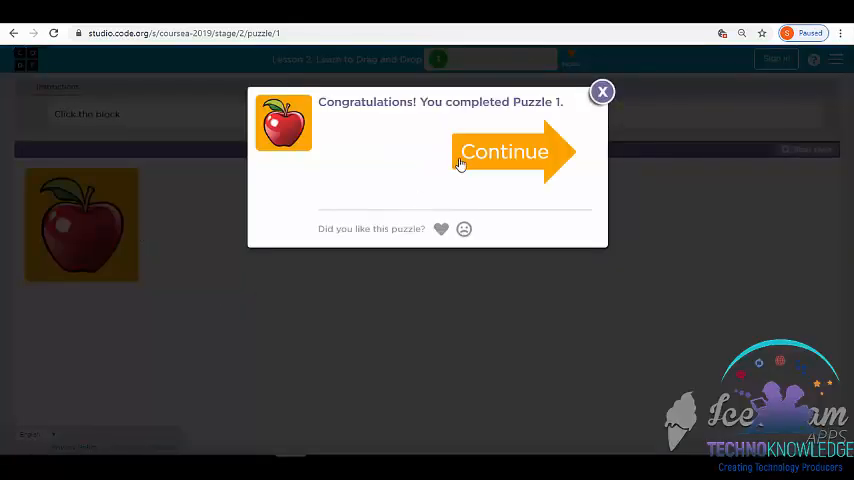
- Solve Puzzle 2 with the smiley block and Puzzle 3 by fitting the snail pieces
click(505, 151)
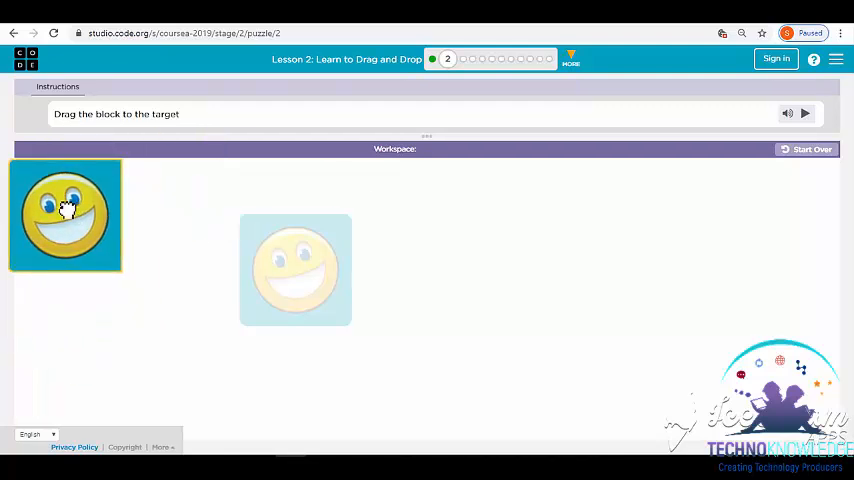
drag(65, 213, 303, 265)
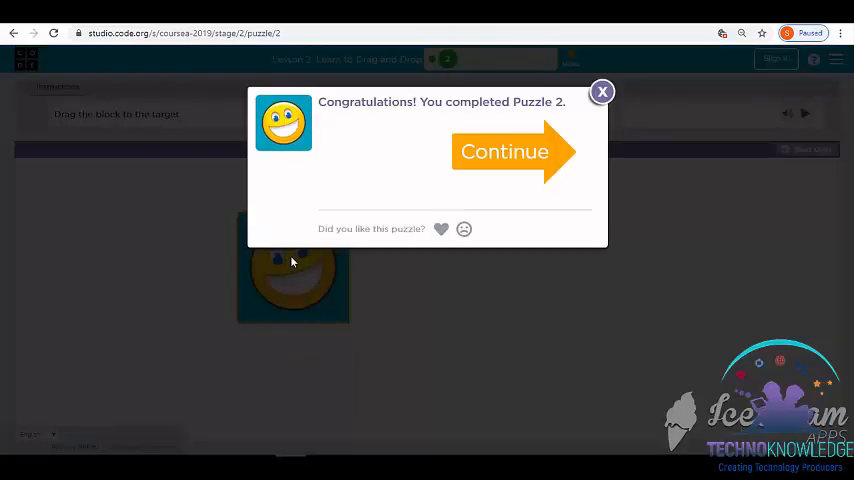
click(504, 151)
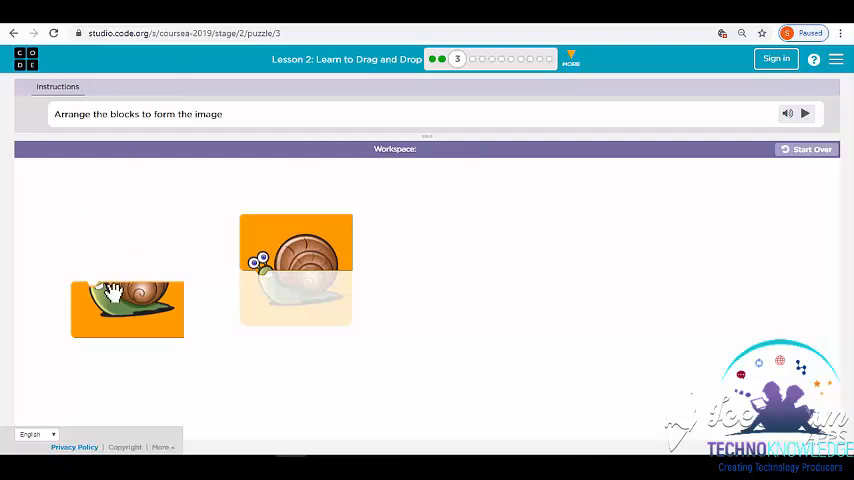
drag(127, 310, 324, 383)
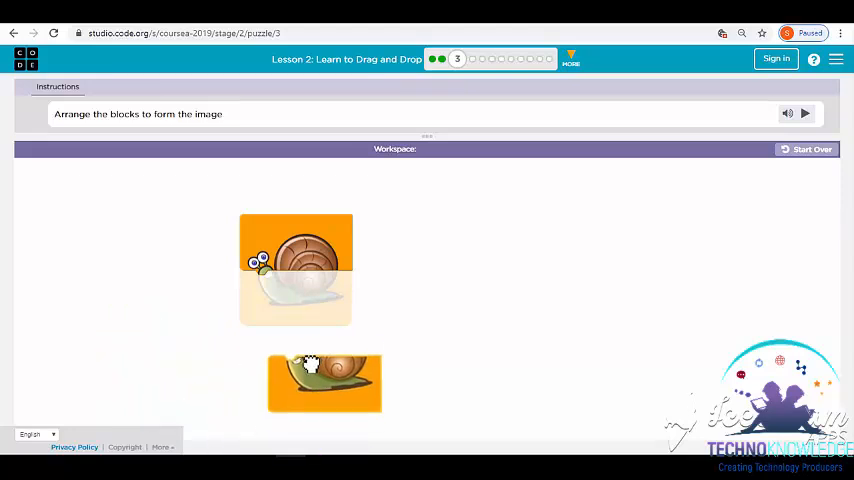
drag(324, 383, 290, 303)
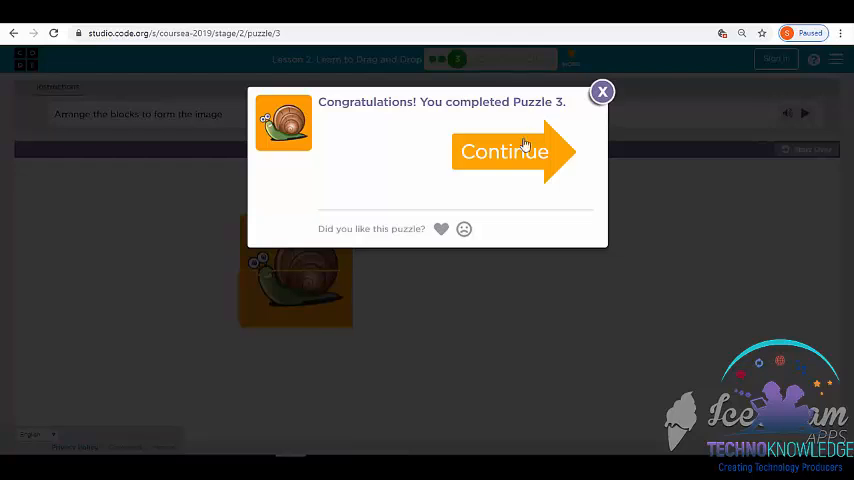
- Assemble the fish's face and top fin on the target, then continue past Puzzle 6
click(504, 151)
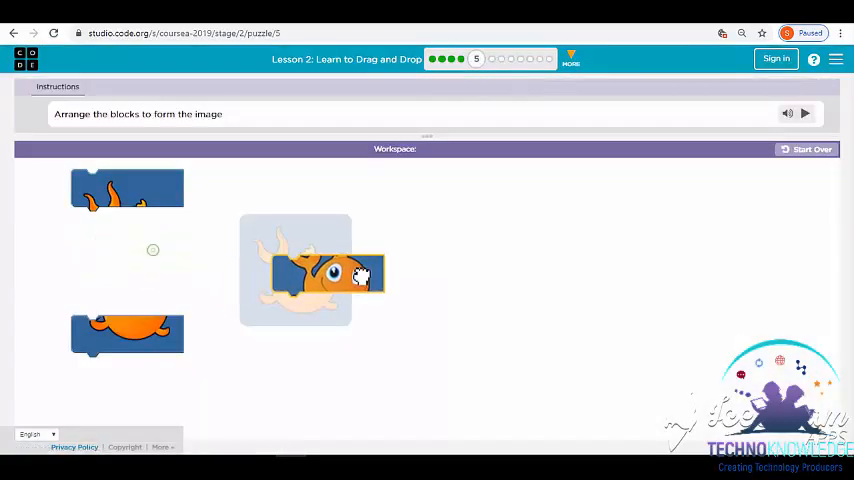
drag(127, 188, 333, 250)
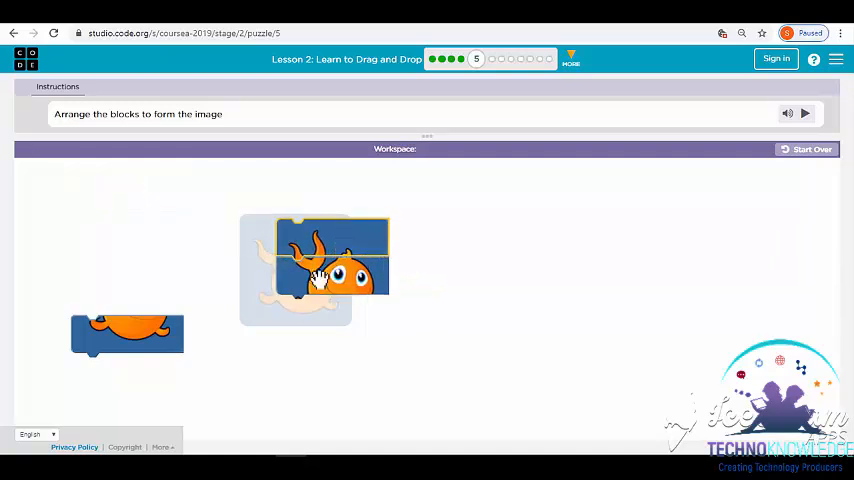
drag(127, 334, 332, 320)
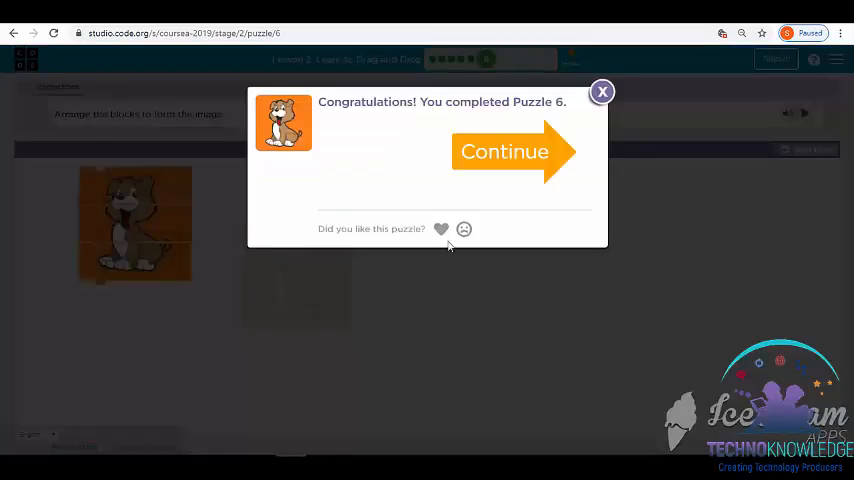
click(504, 152)
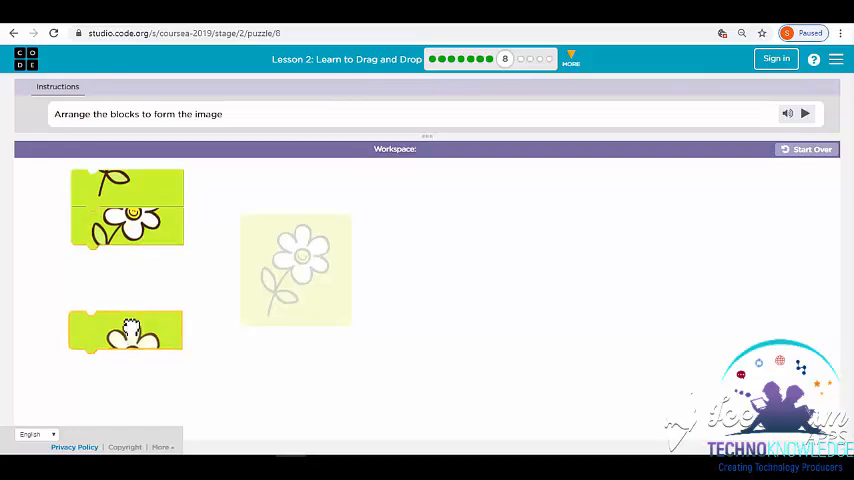
- Reset and reassemble the flower on the target, then complete Puzzle 10's computer image
drag(125, 330, 125, 270)
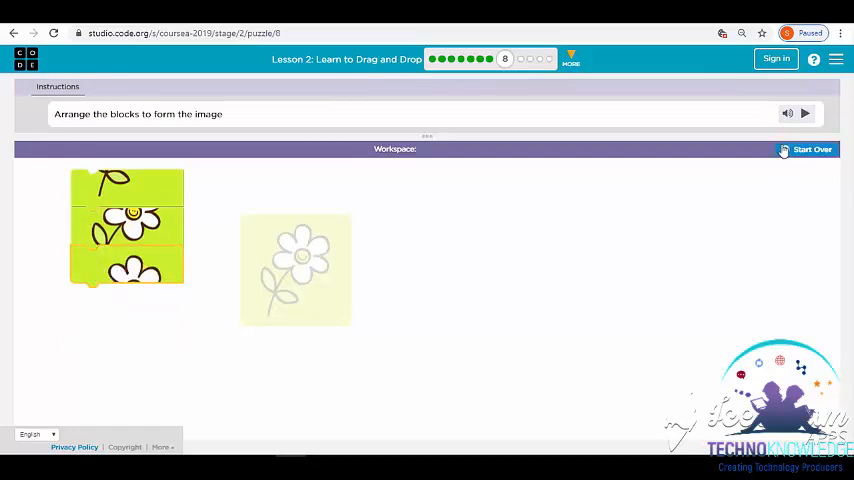
click(812, 149)
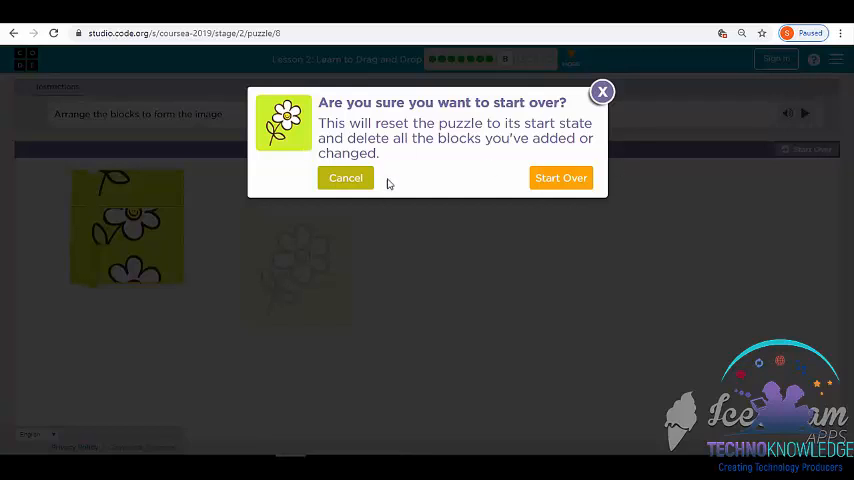
mouse_move(658, 237)
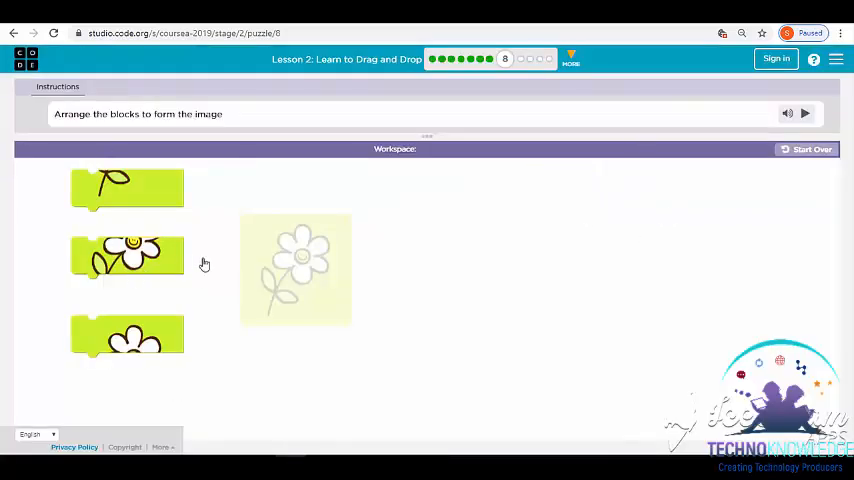
drag(127, 255, 307, 263)
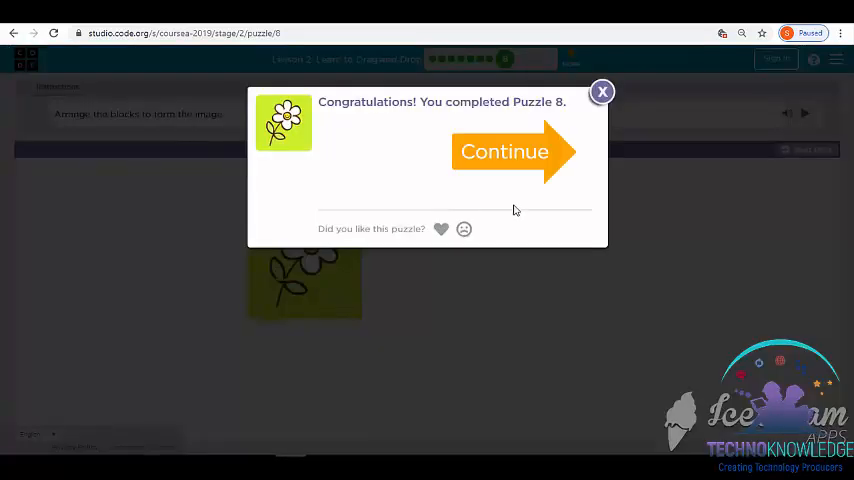
click(504, 151)
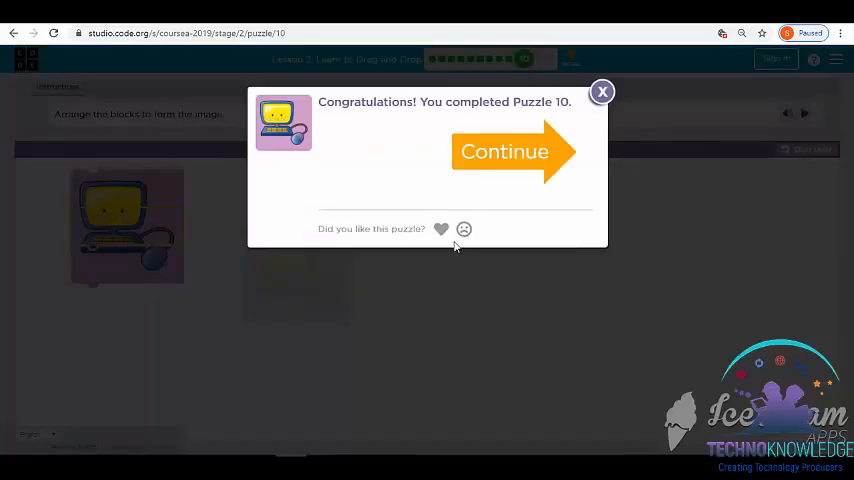
click(441, 229)
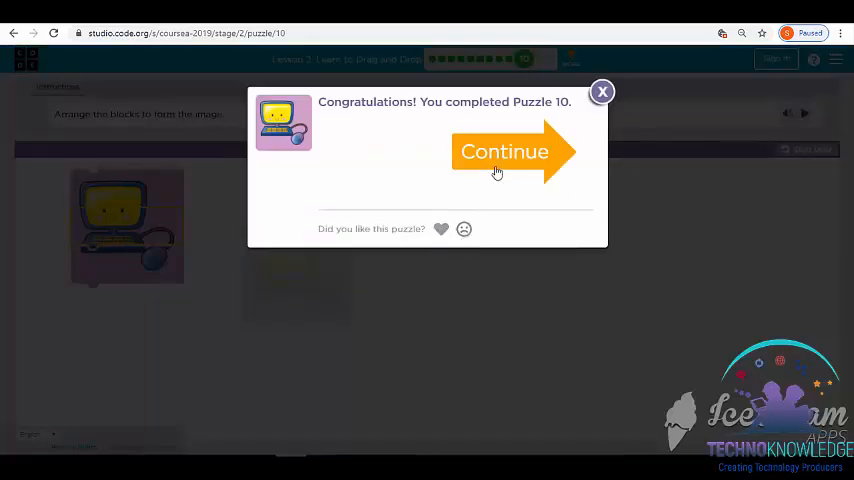
- Attach block 3 below blocks 1 and 2, then continue to finish the lesson
click(504, 151)
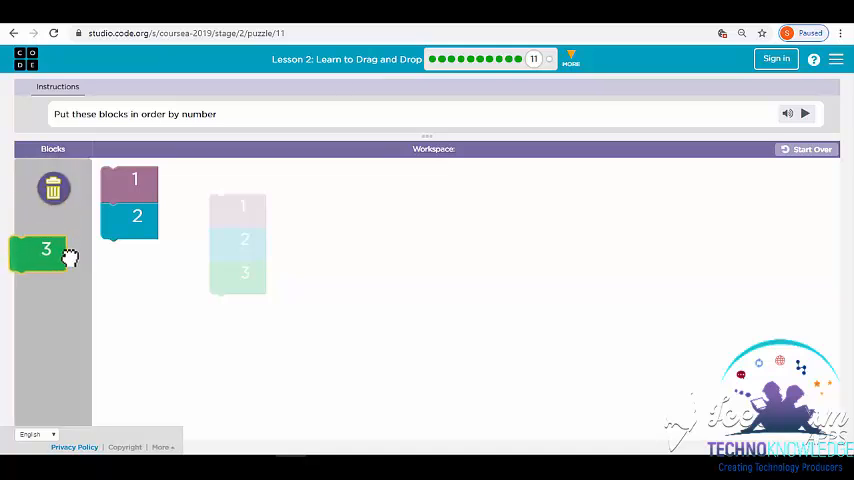
drag(46, 249, 135, 253)
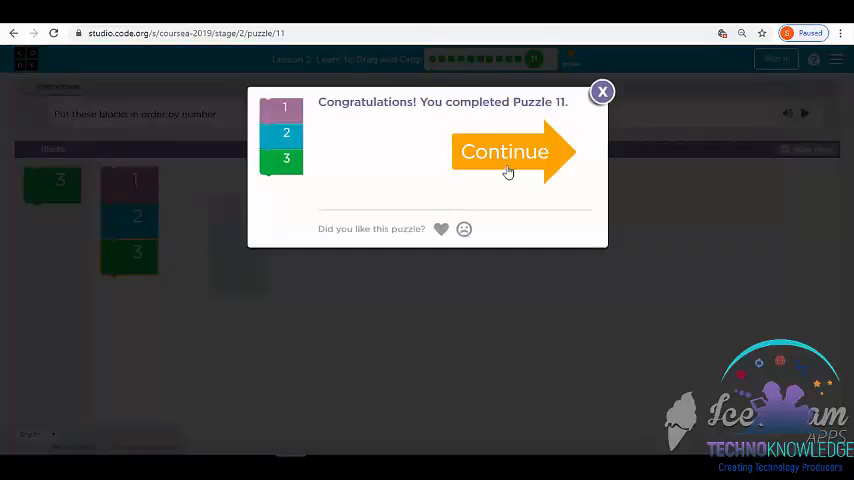
click(504, 151)
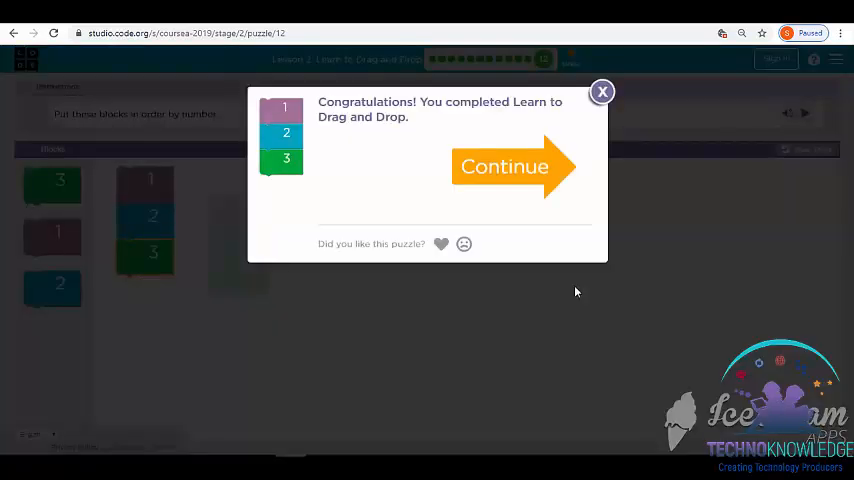
mouse_move(350, 169)
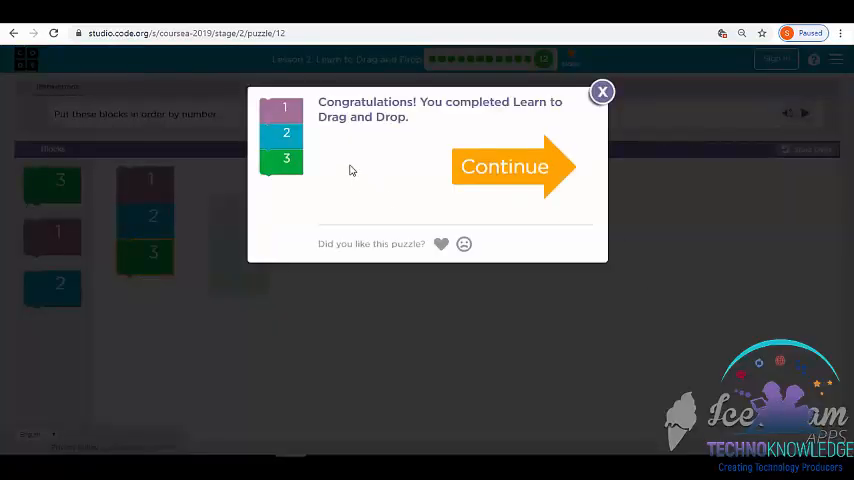